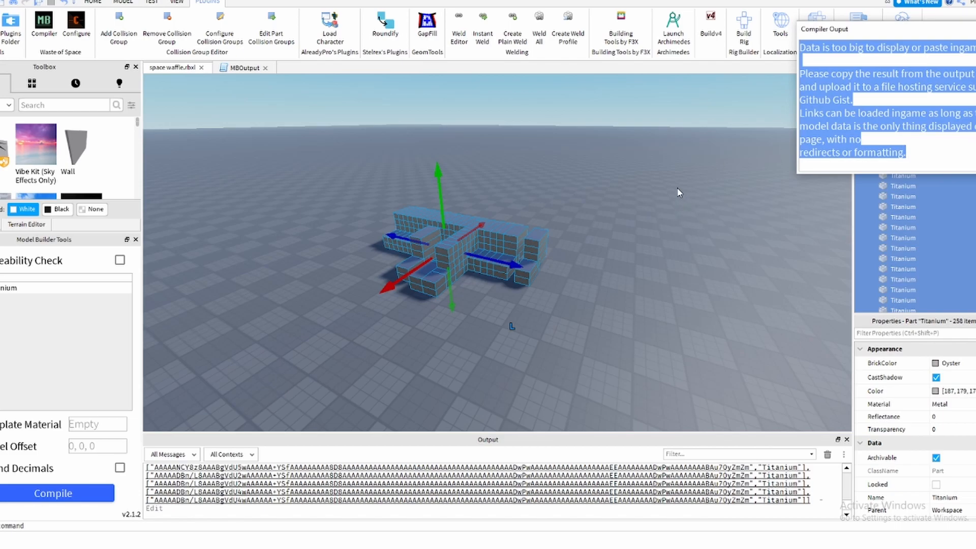
mouse_move(886, 101)
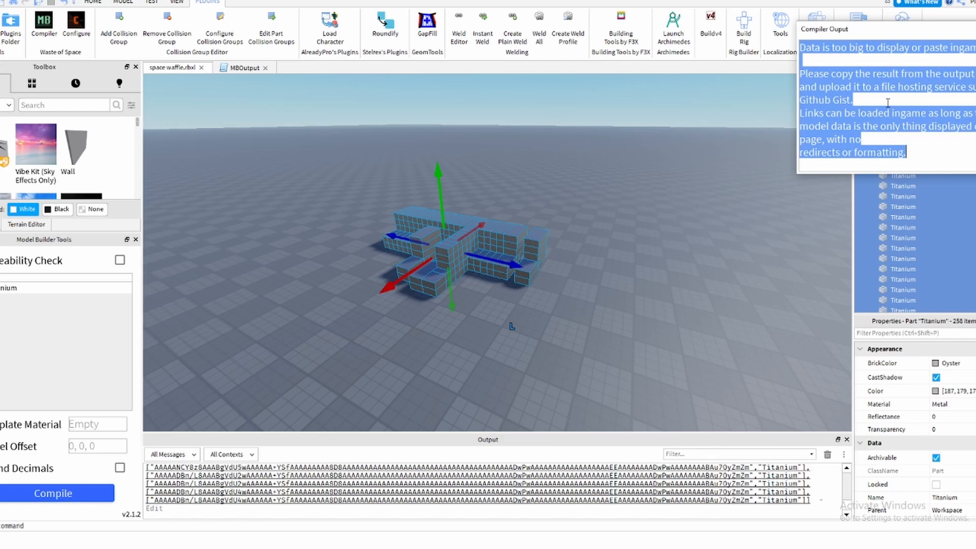
mouse_move(596, 161)
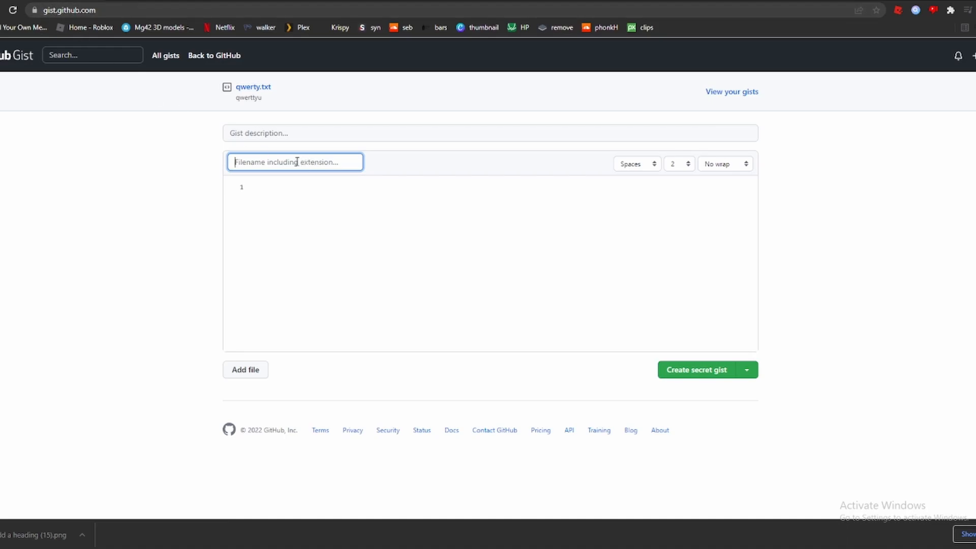
Step: Name the new gist file minpinarmyhere.txt to hold the Titanium model data
click(294, 161)
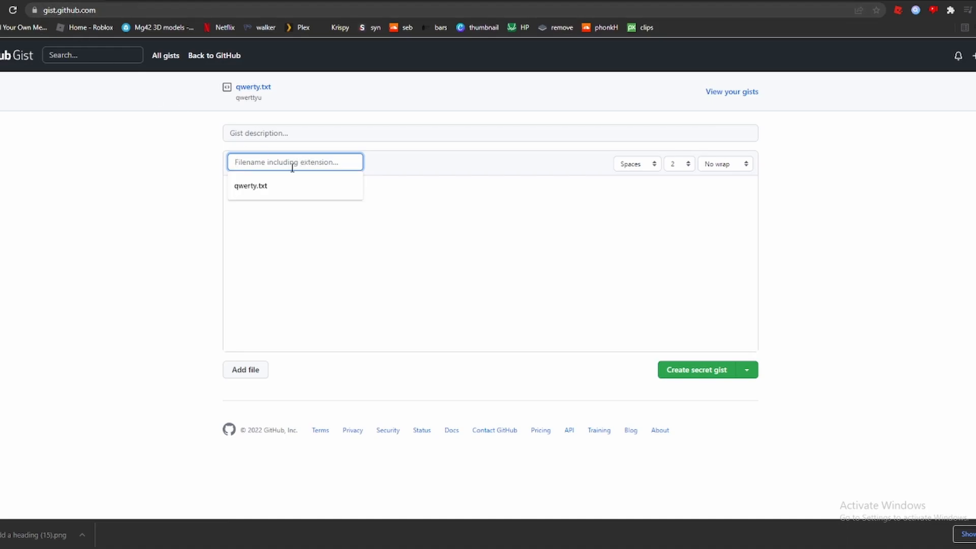
text(minpin)
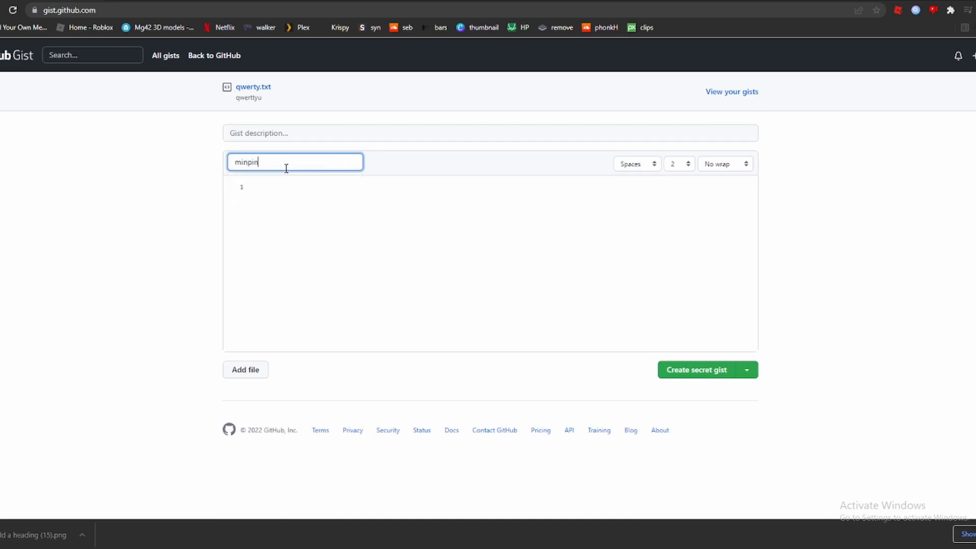
text(armyhere)
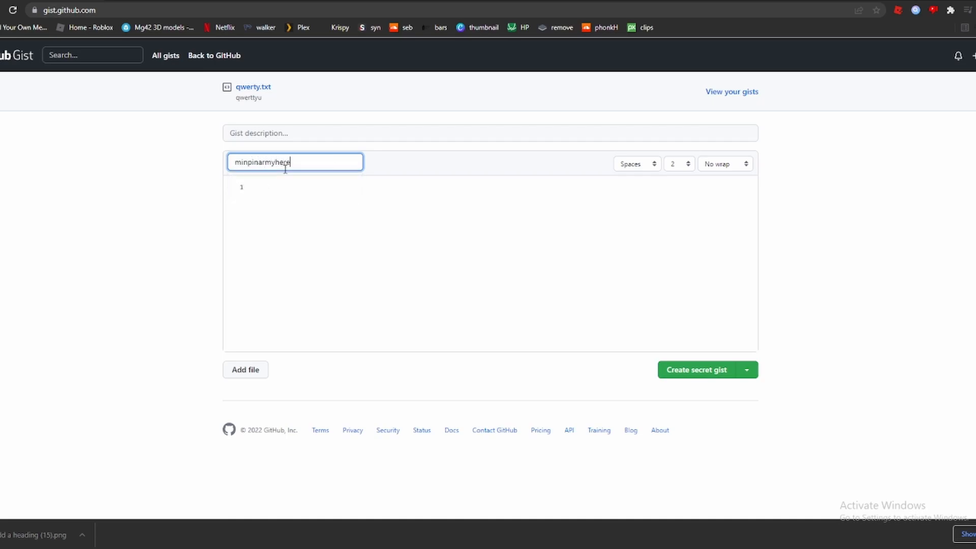
text(.txt)
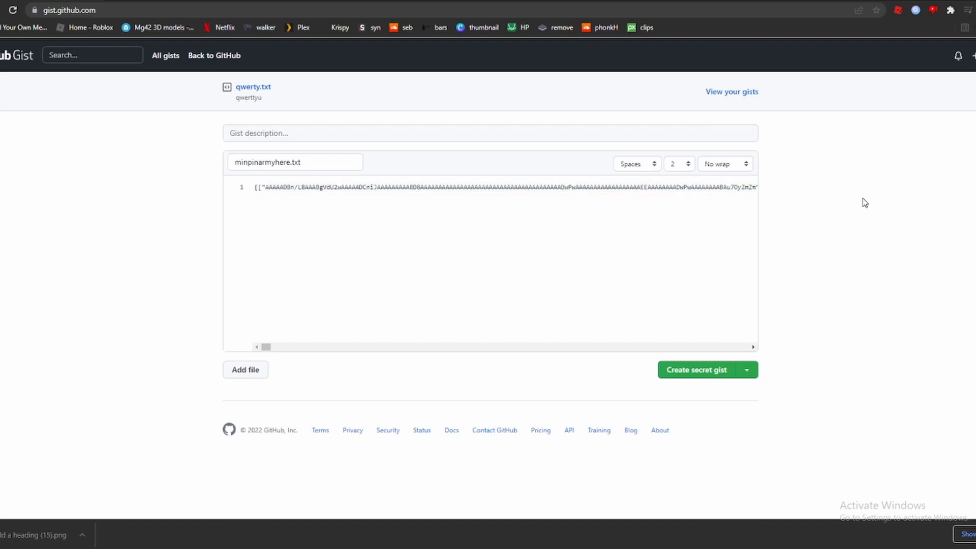
Step: Switch the gist from secret to public and create it
click(745, 370)
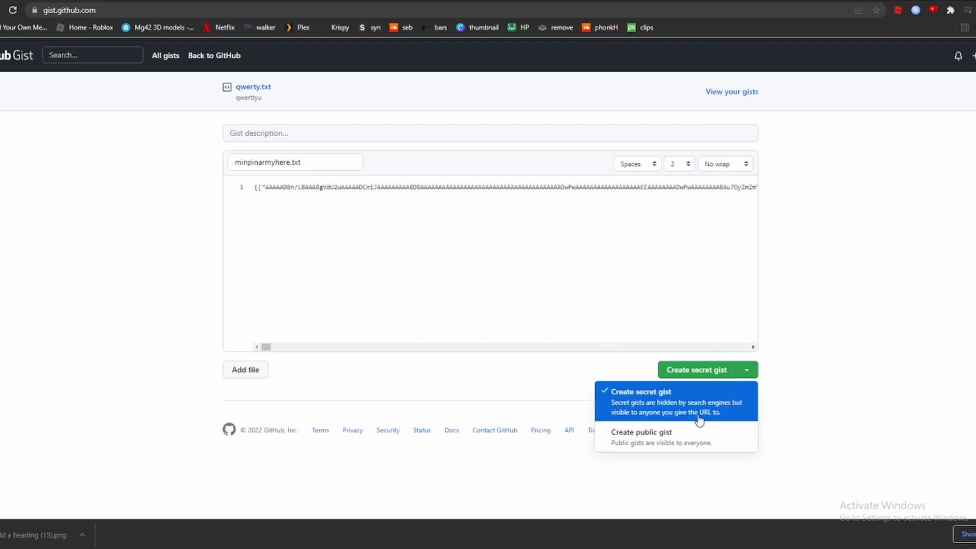
click(641, 432)
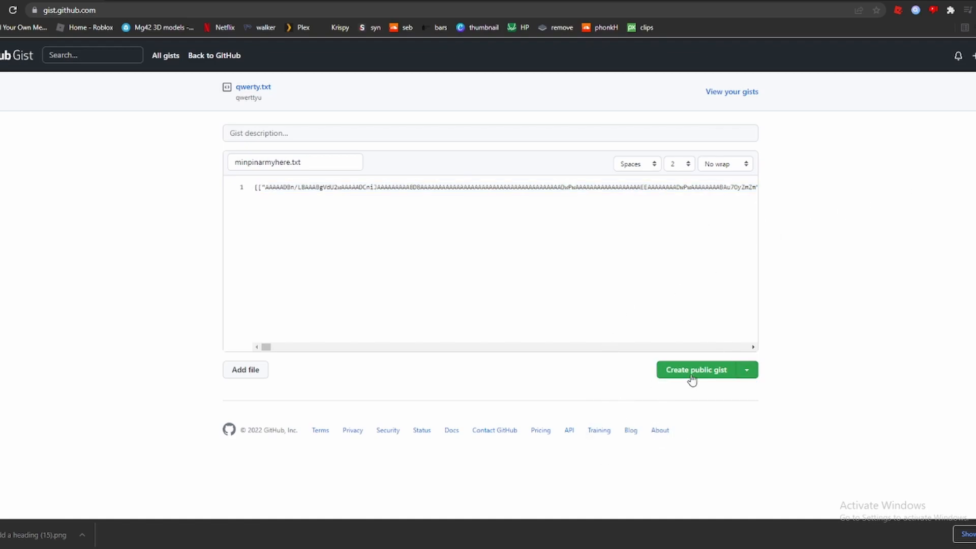
mouse_move(686, 384)
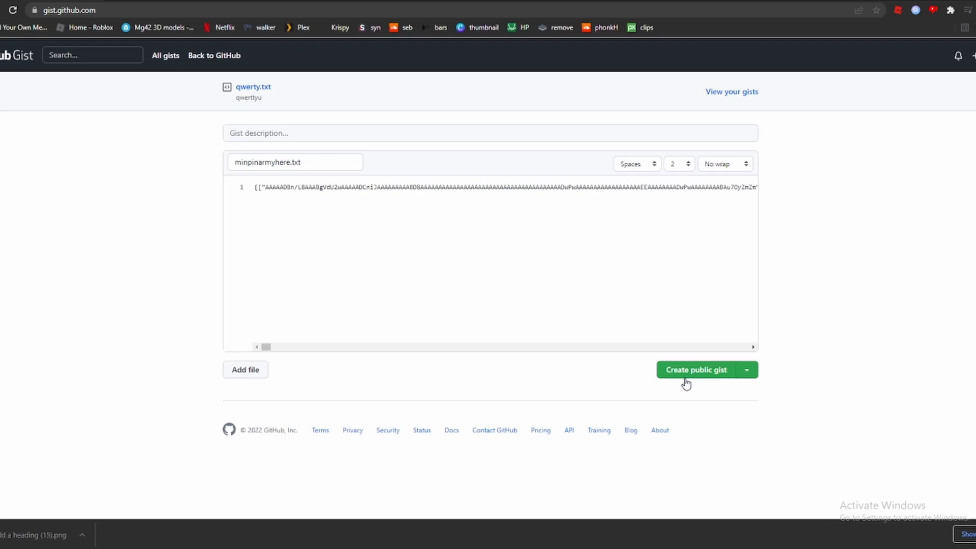
click(694, 369)
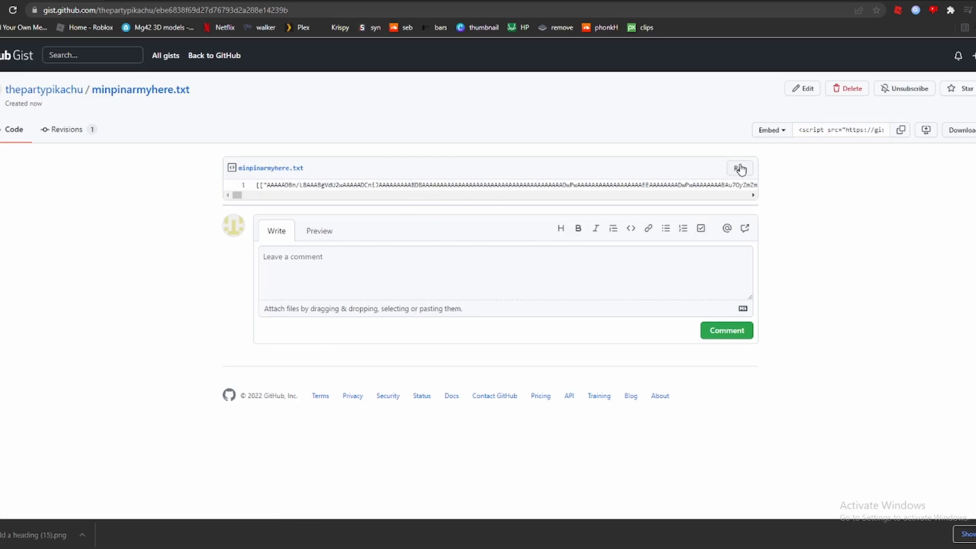
Step: View the gist's raw text and copy its githubusercontent address
click(740, 168)
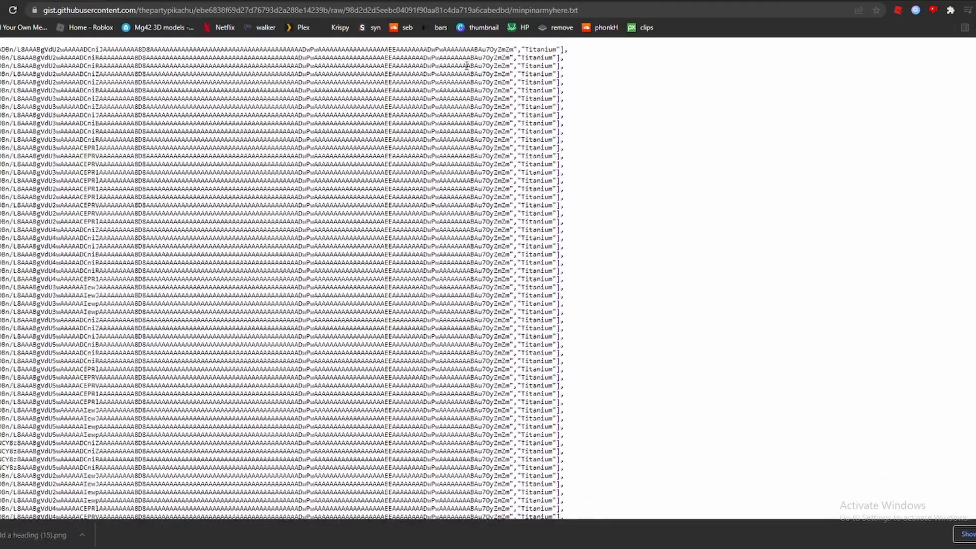
right_click(187, 10)
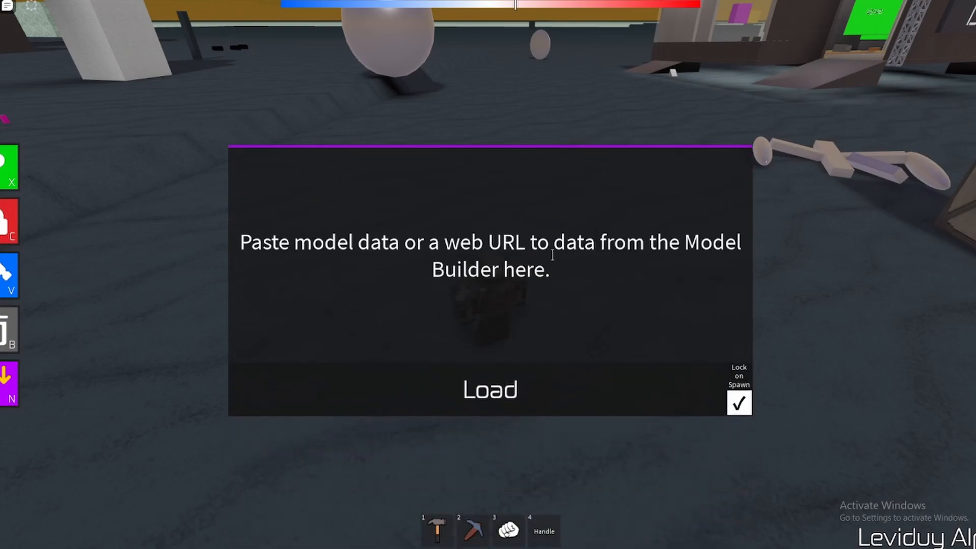
Step: Load the Titanium model from the pasted gist.githubusercontent.com raw link
text(https://gist.githubusercontent.com/thepartypikachu/ebe6838f69d27d76793d2a288e14239b/raw/98d2d2d5eebc04091f90aa81c4da719a6cabedbd/minpinarmyhere.txt)
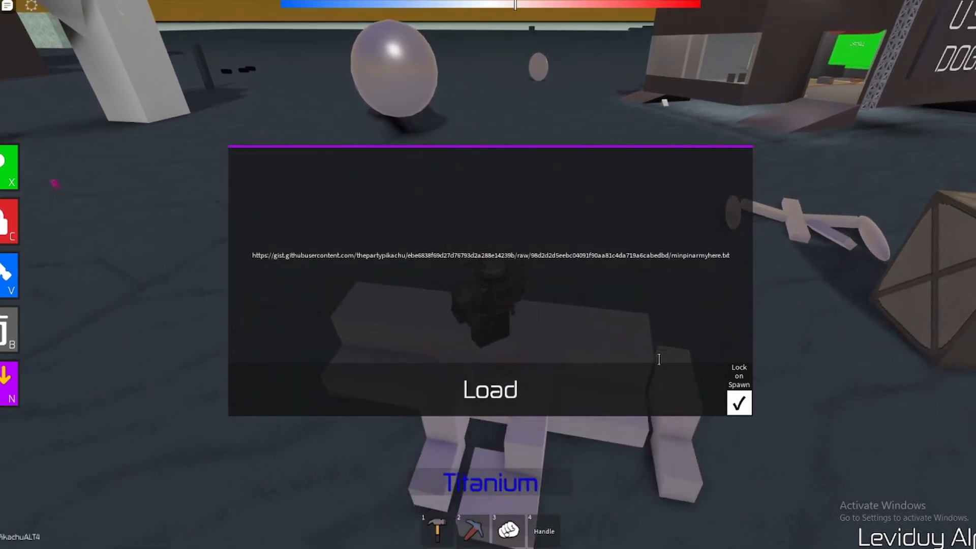
click(489, 389)
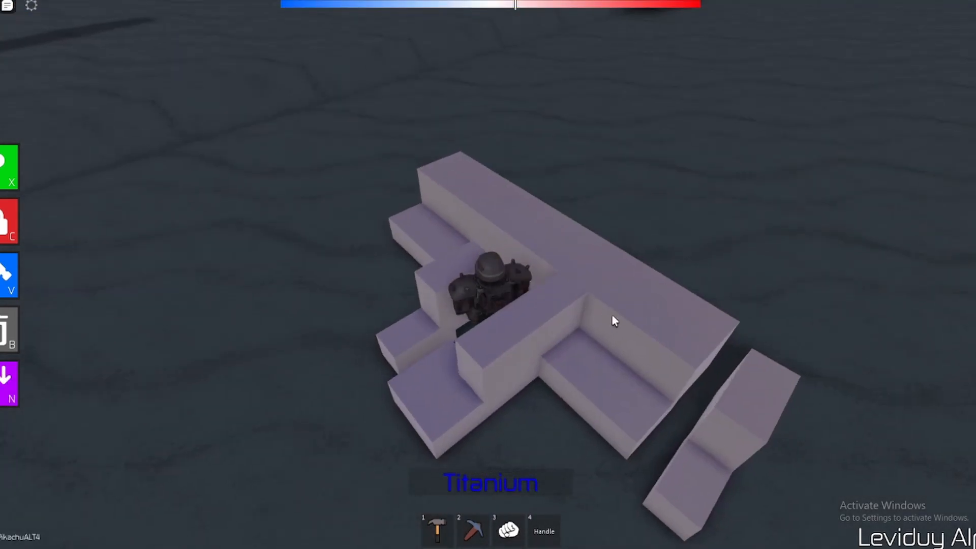